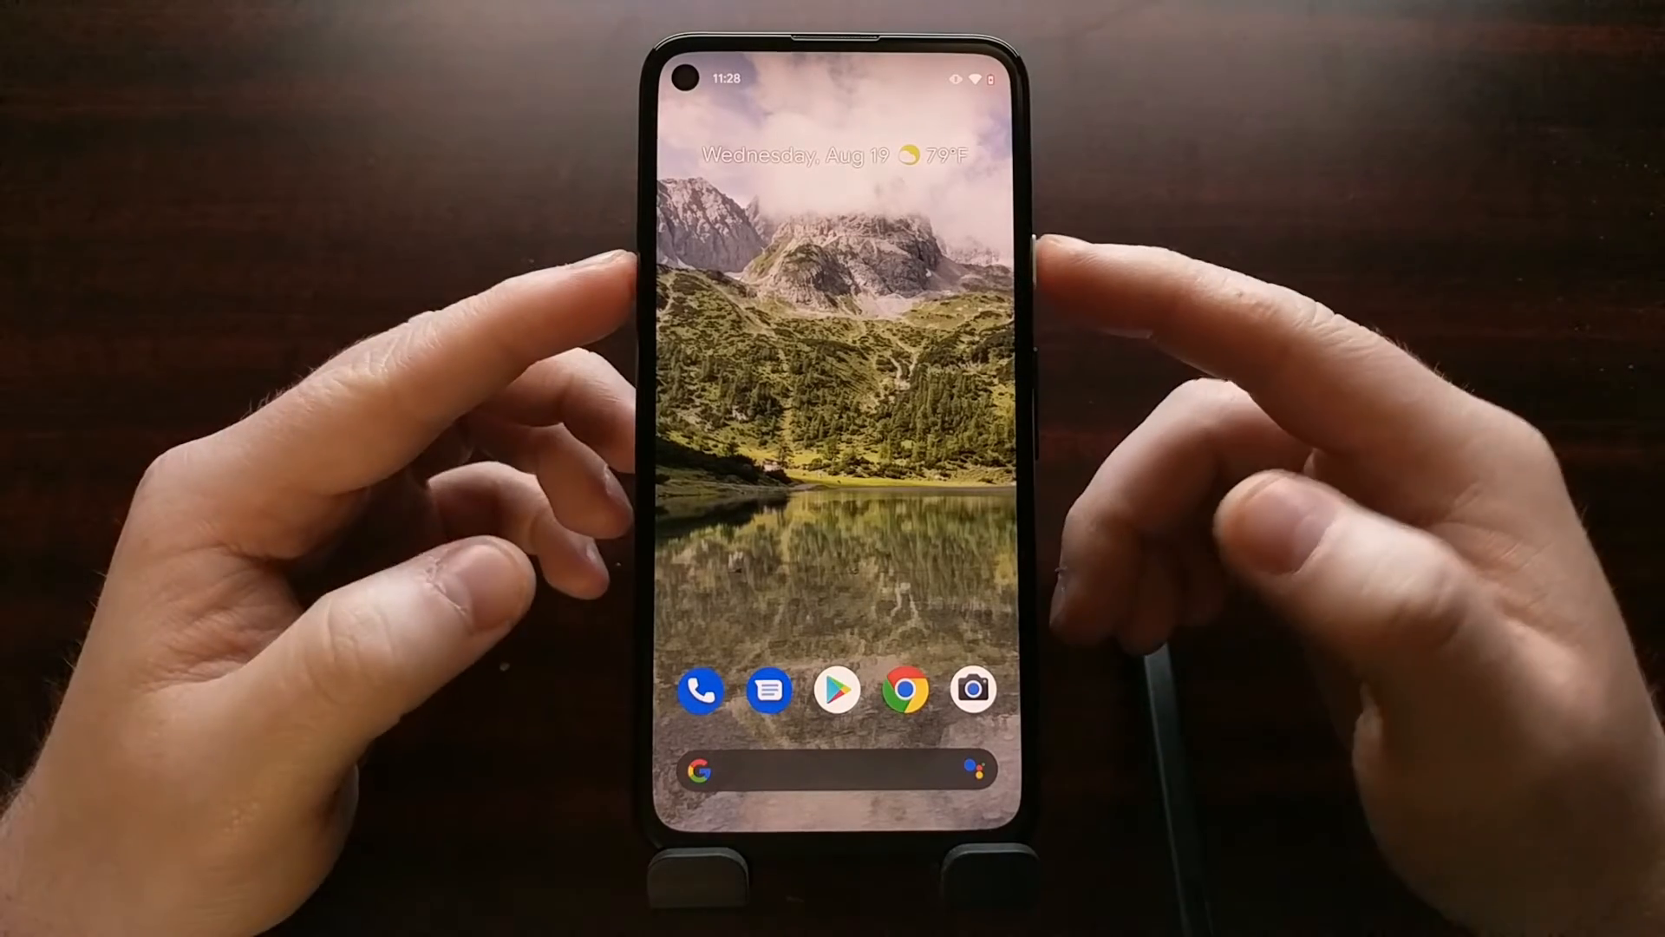
Power the phone off and boot it into Fastboot Mode with the bootloader menu showing.
{"action": "key", "text": "power"}
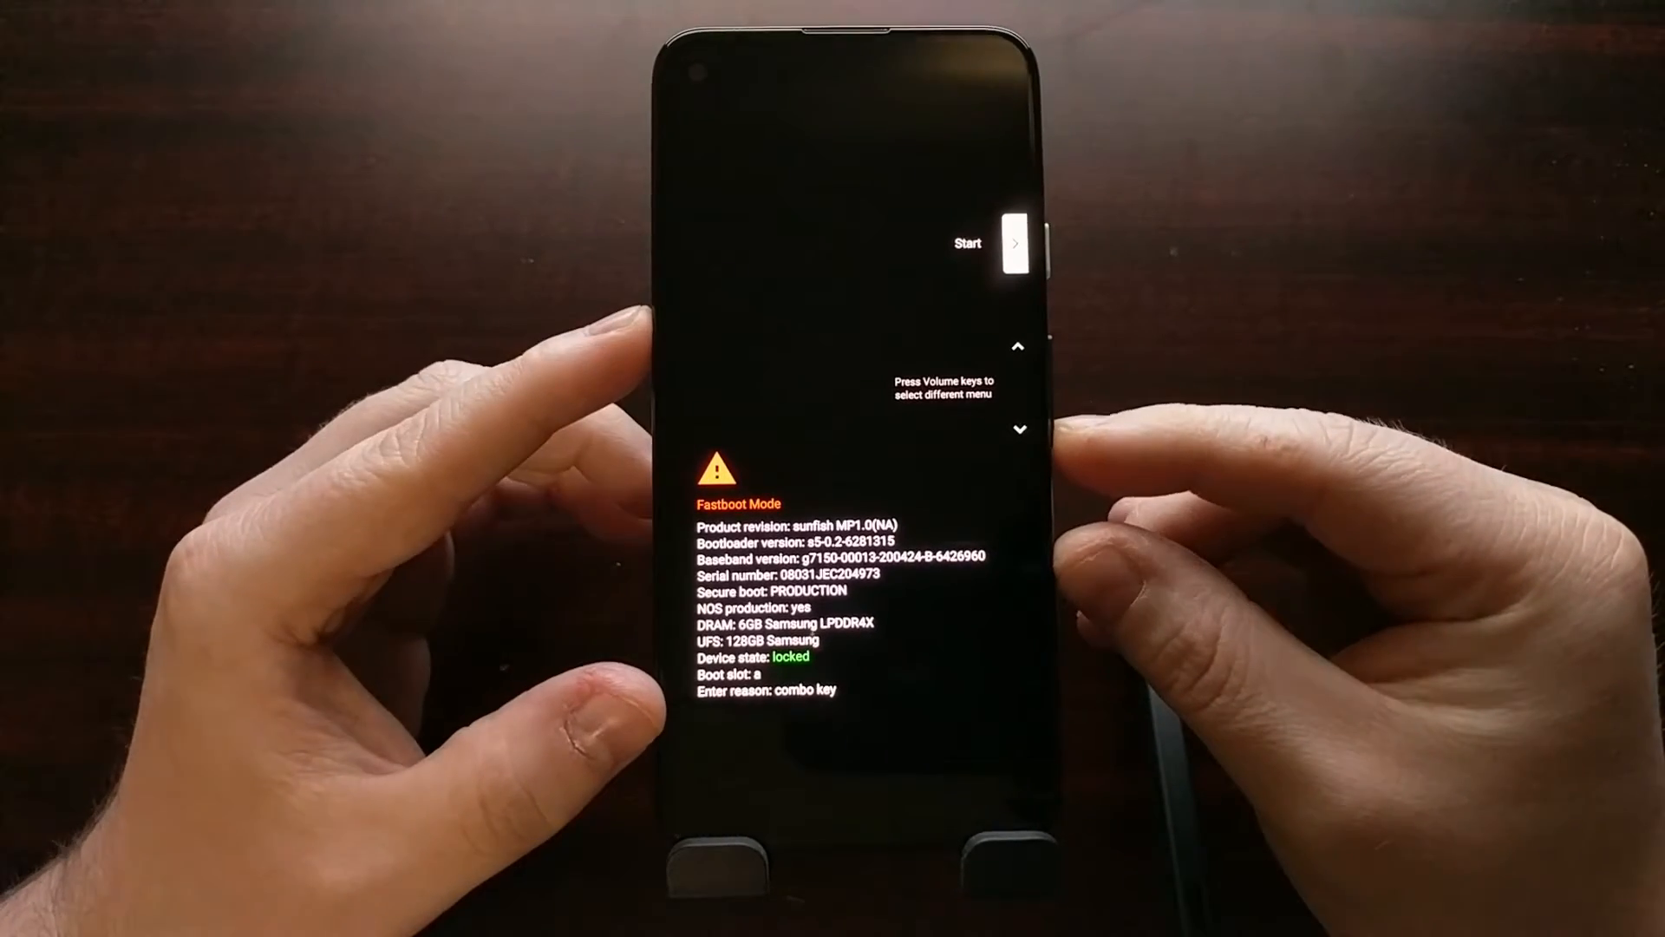
Cycle the bootloader menu past Start, BarCode and Rescue mode to Recovery Mode.
{"action": "key", "text": "VolumeDown"}
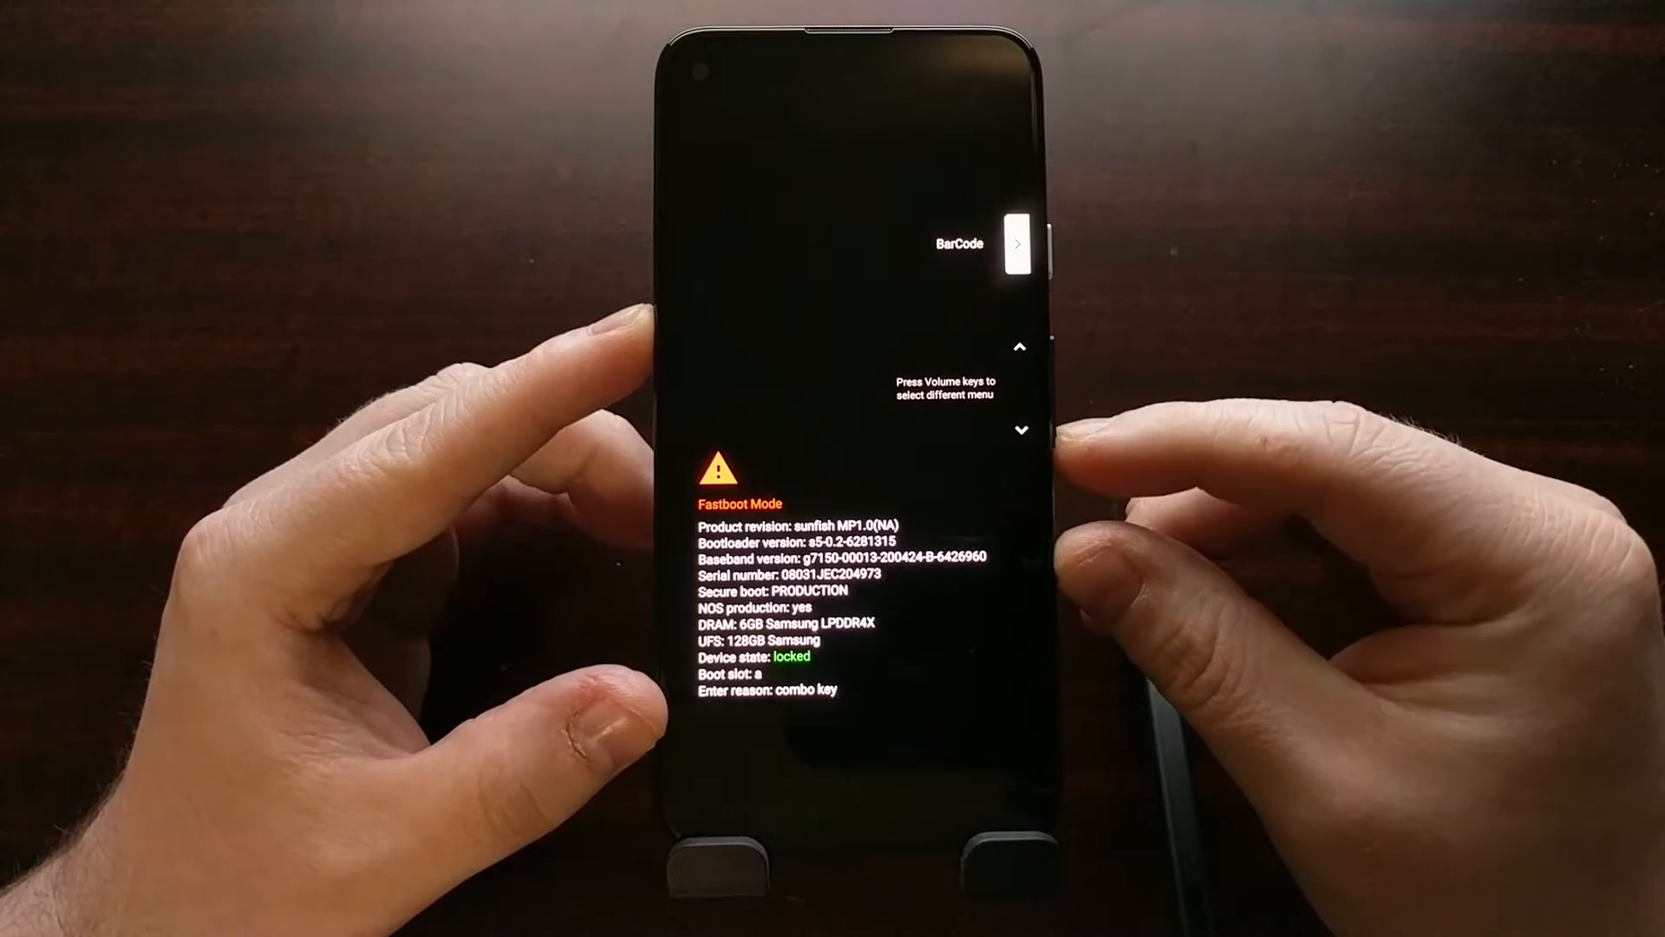
{"action": "key", "text": "VolumeDown"}
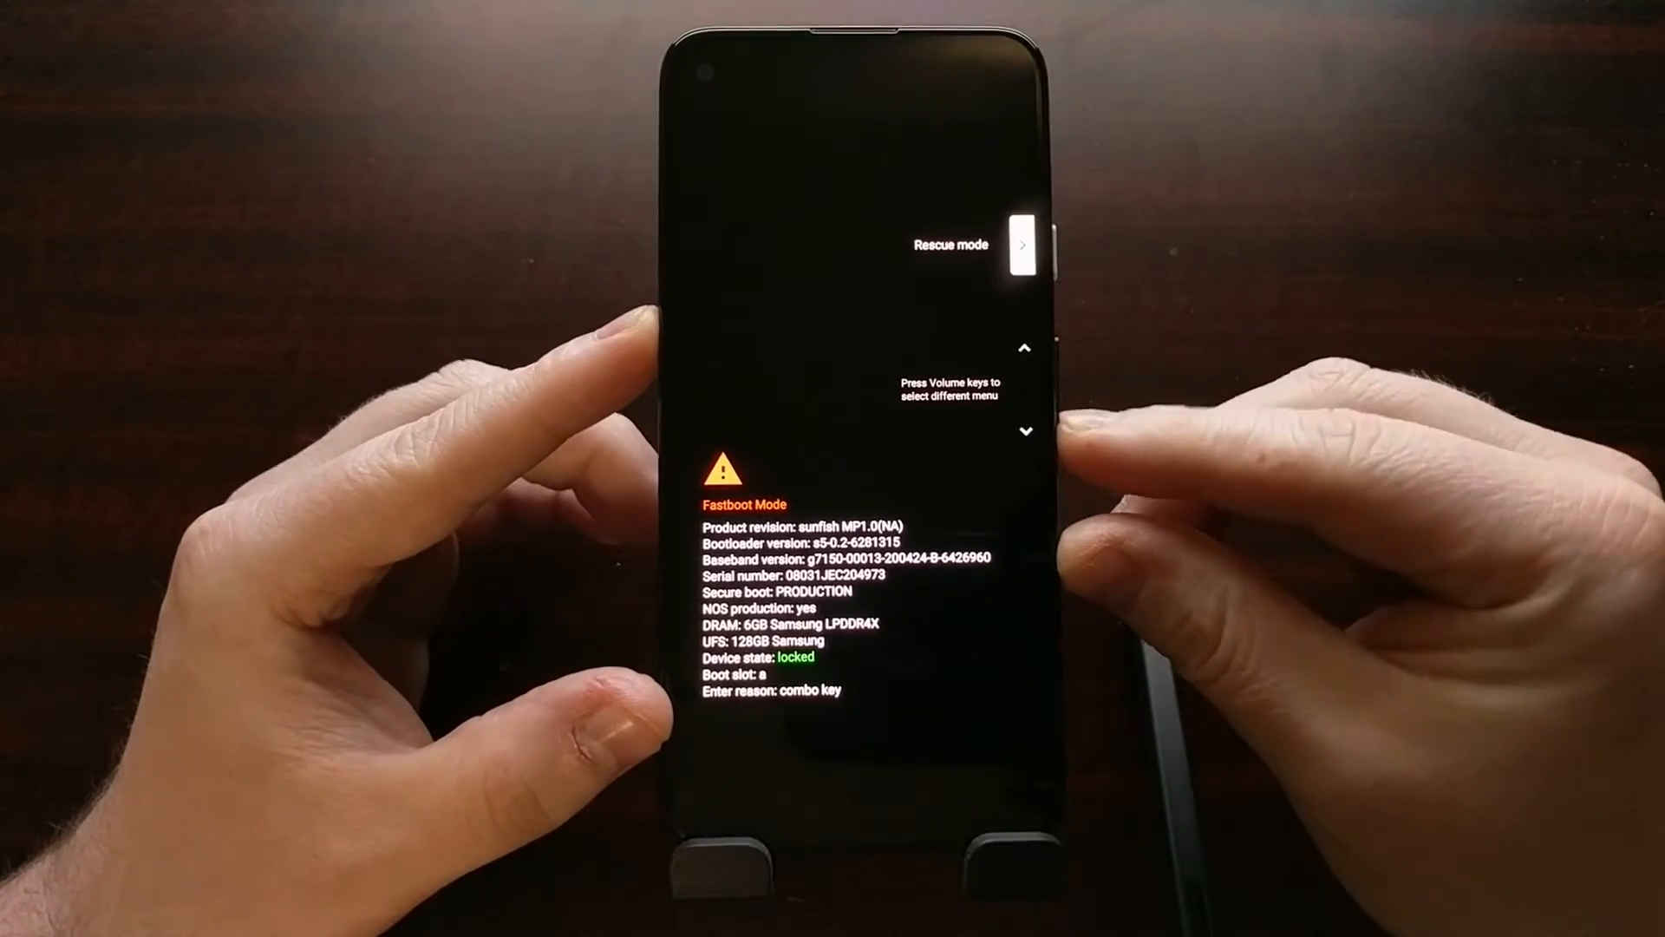
{"action": "key", "text": "VolumeDown"}
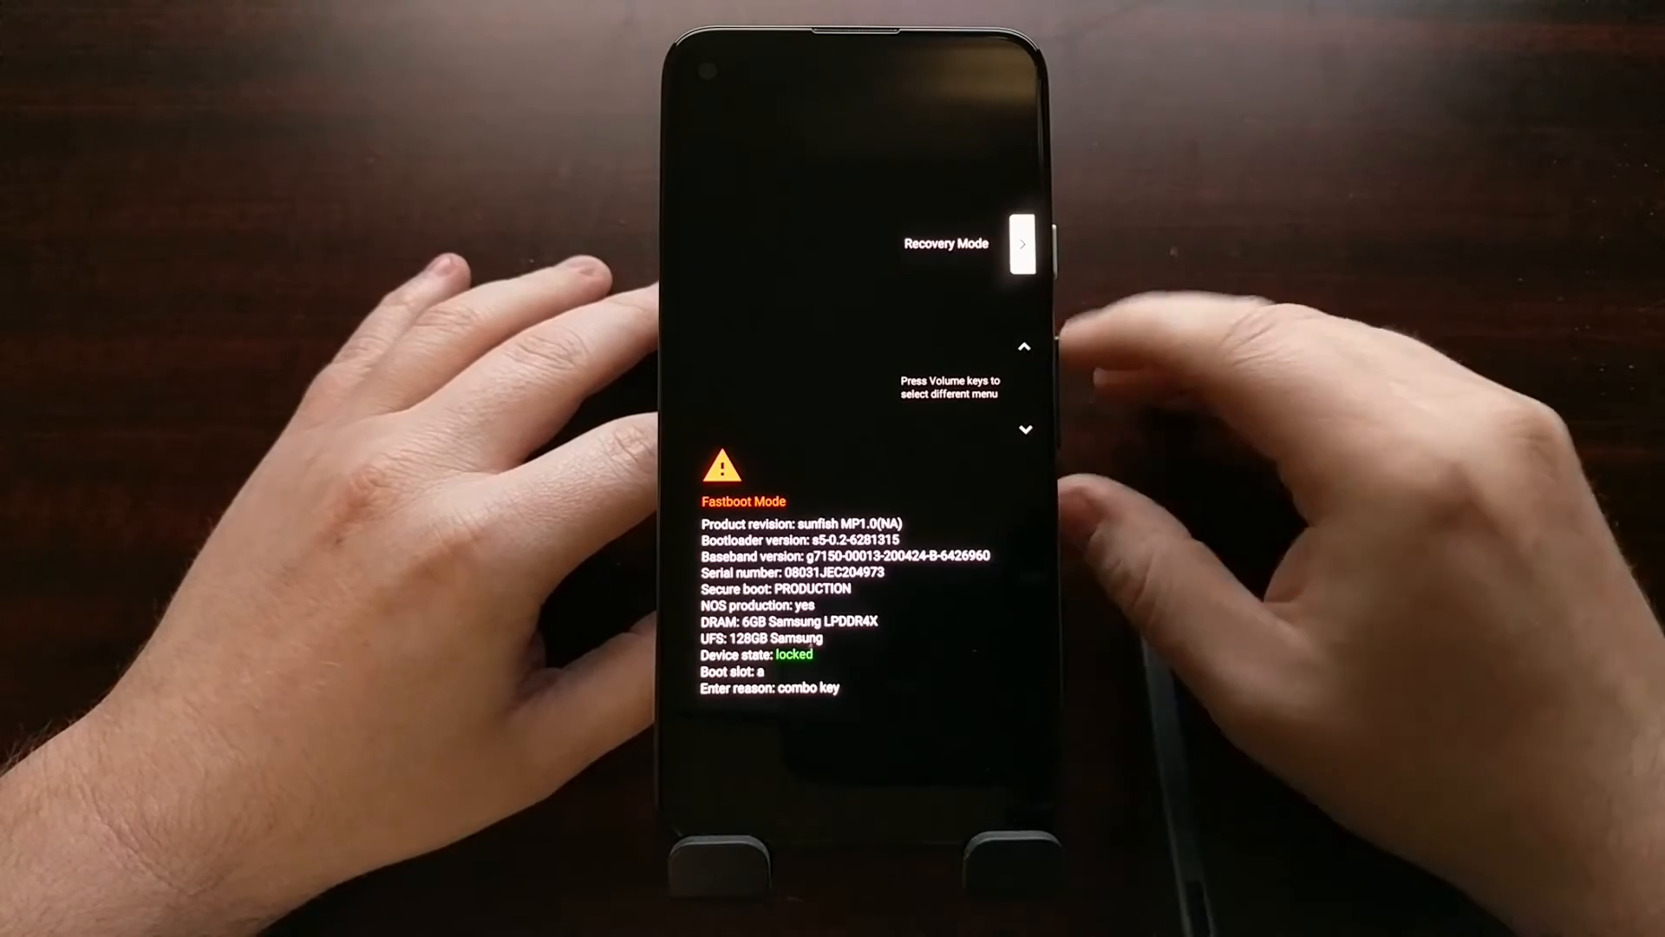
{"action": "left_click", "coordinate": [1045, 228]}
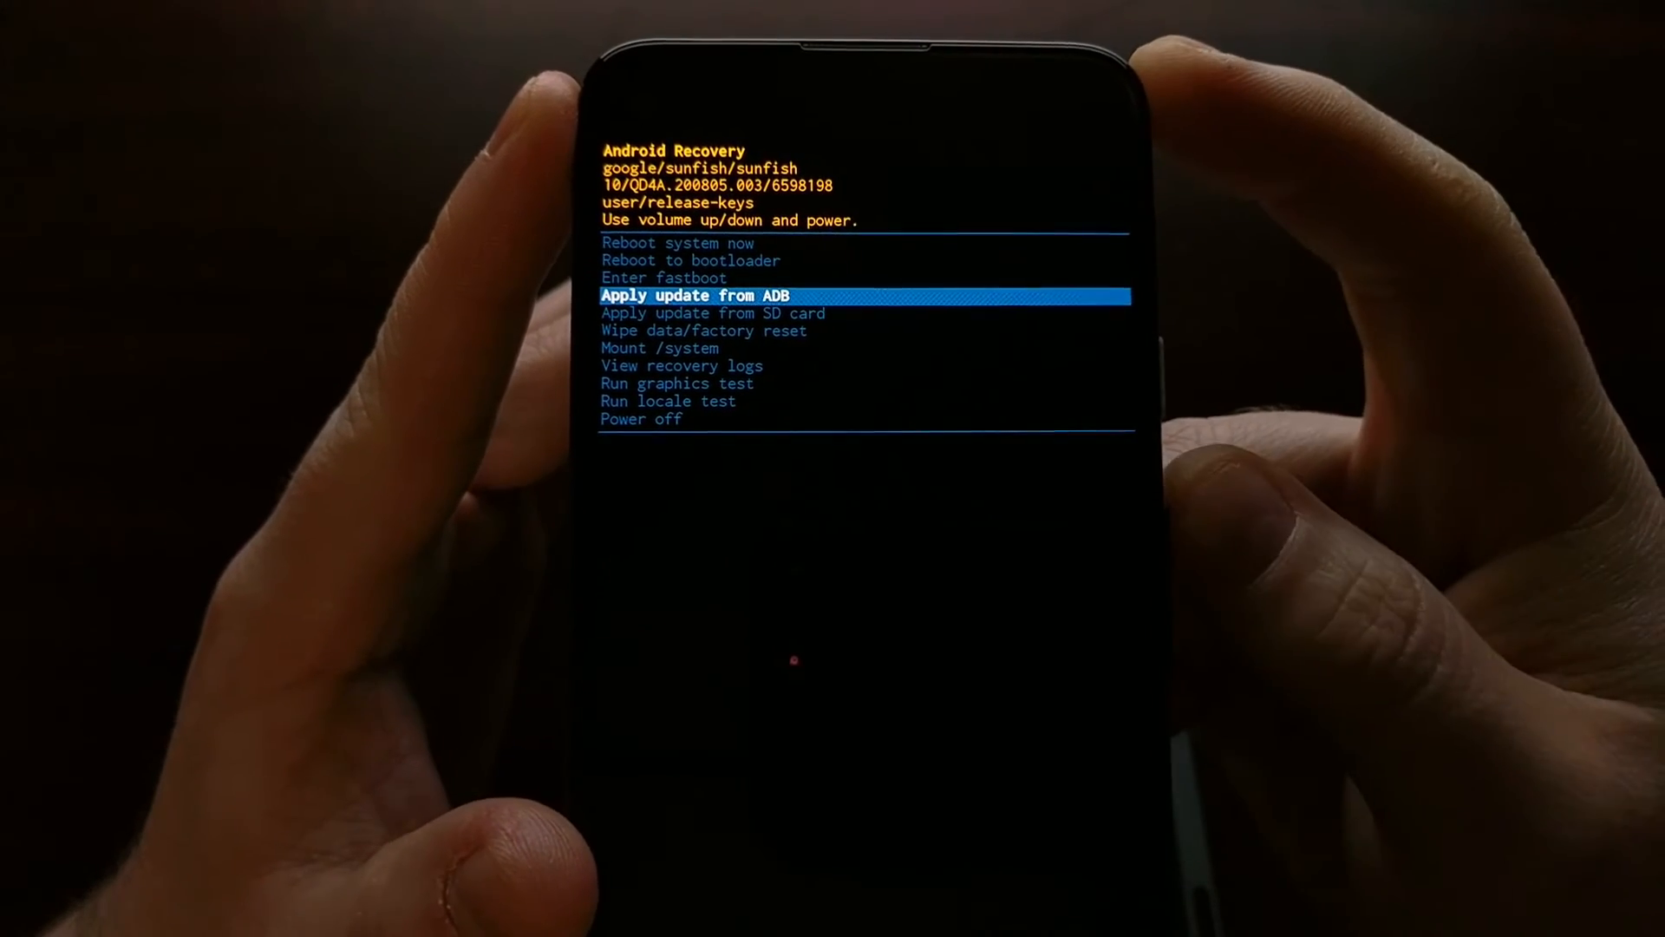
Move the recovery highlight to Reboot system now and restart into the normal system.
{"action": "key", "text": "volumeup"}
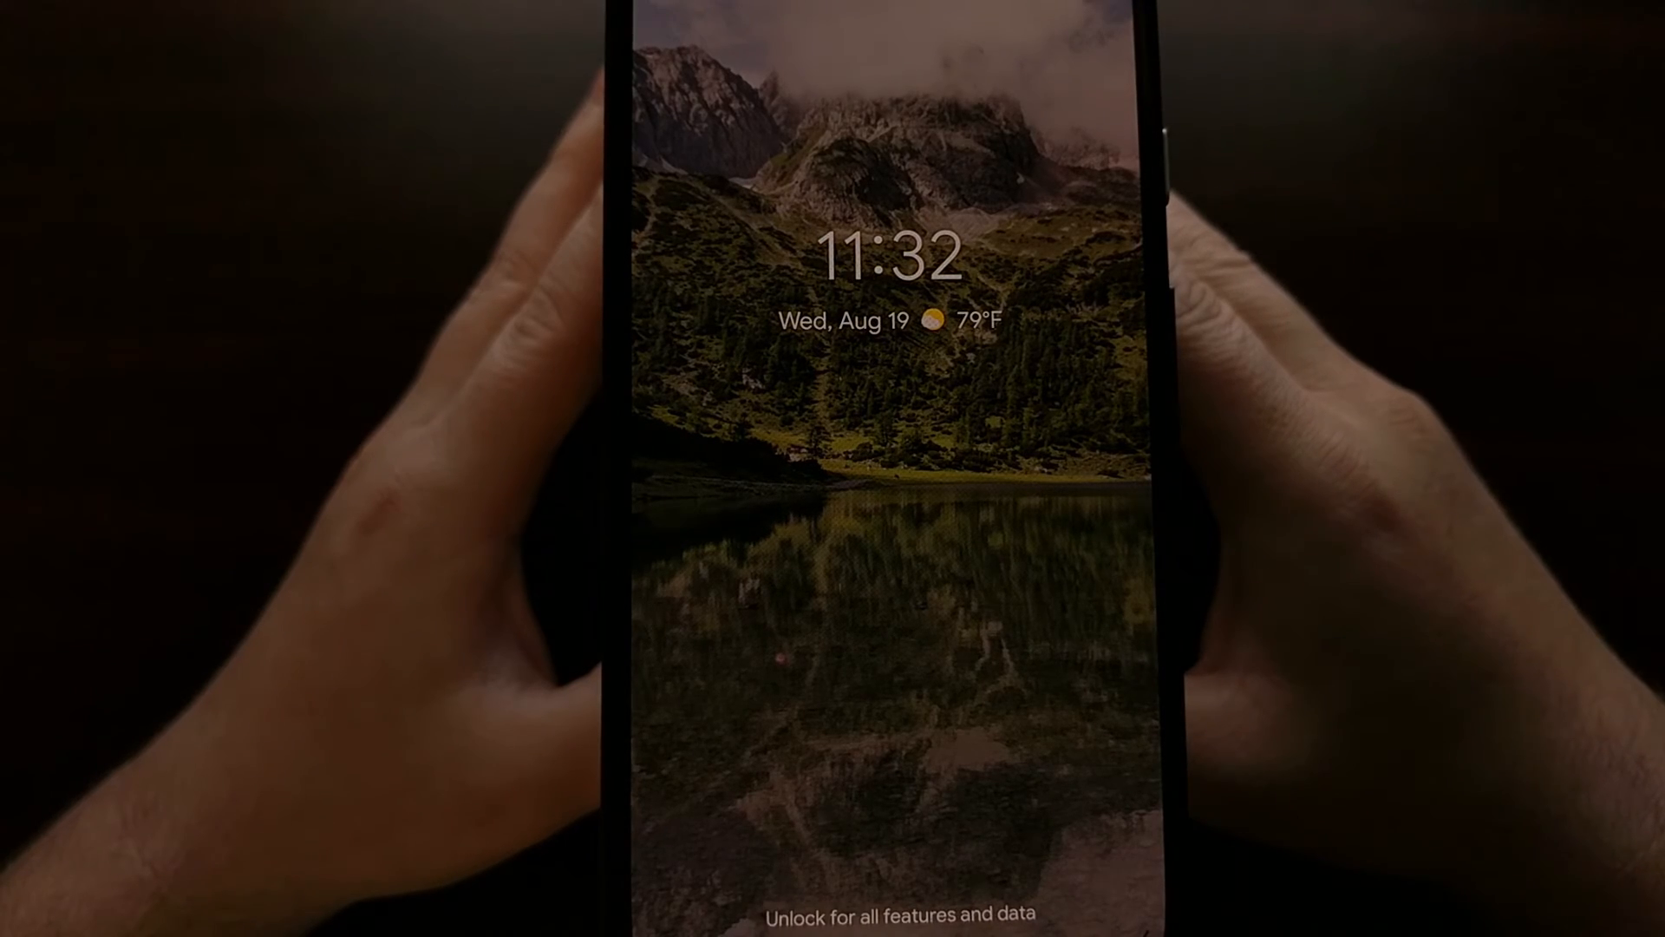
Swipe up on the lock screen to unlock and reach the home screen.
{"action": "scroll", "scroll_direction": "up", "scroll_amount": 3}
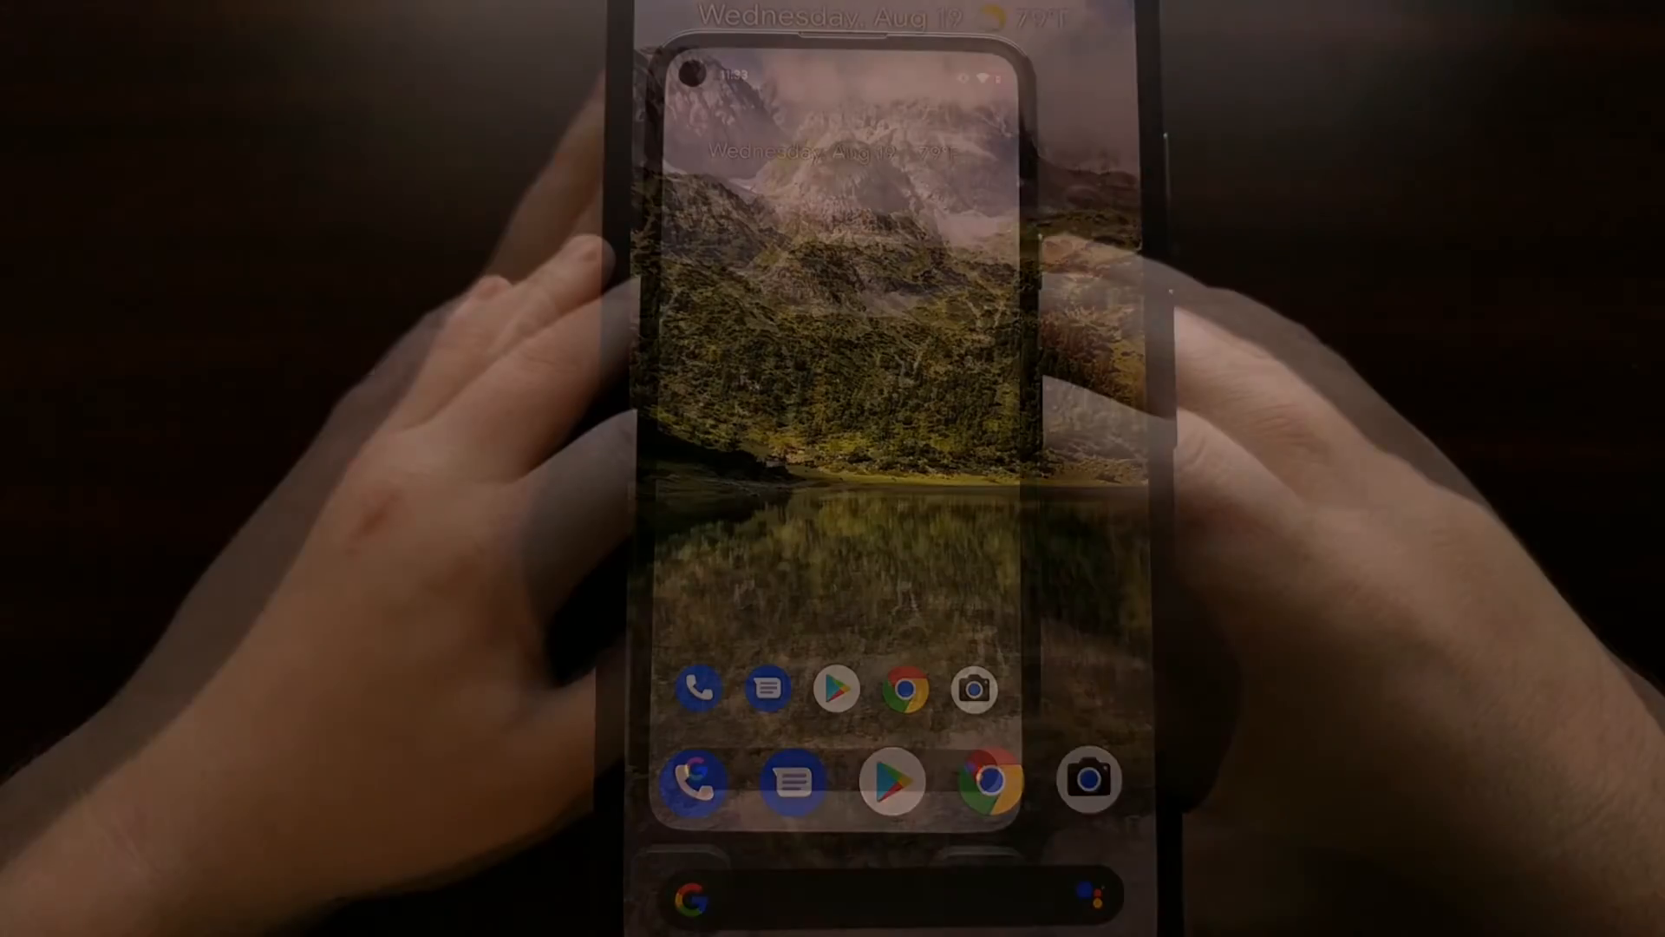